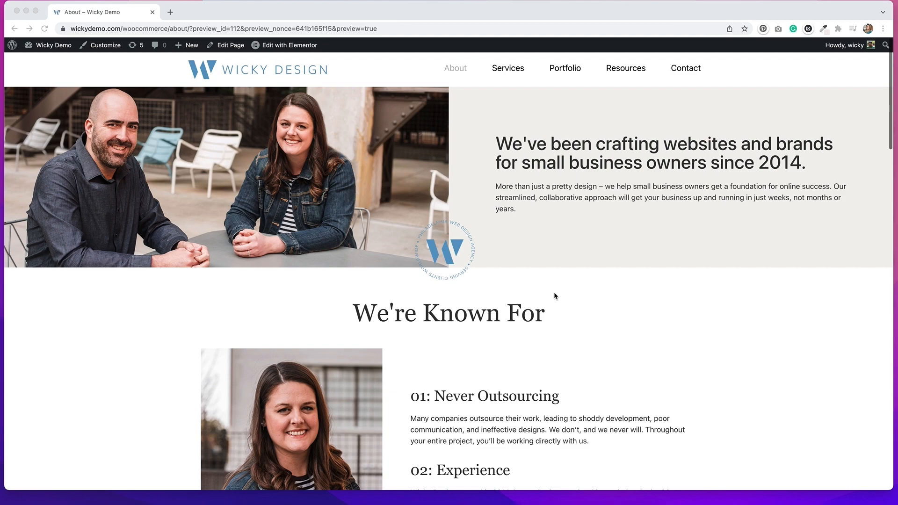
Step: Launch the About page in the Elementor editor from the WordPress admin bar
left_click(289, 45)
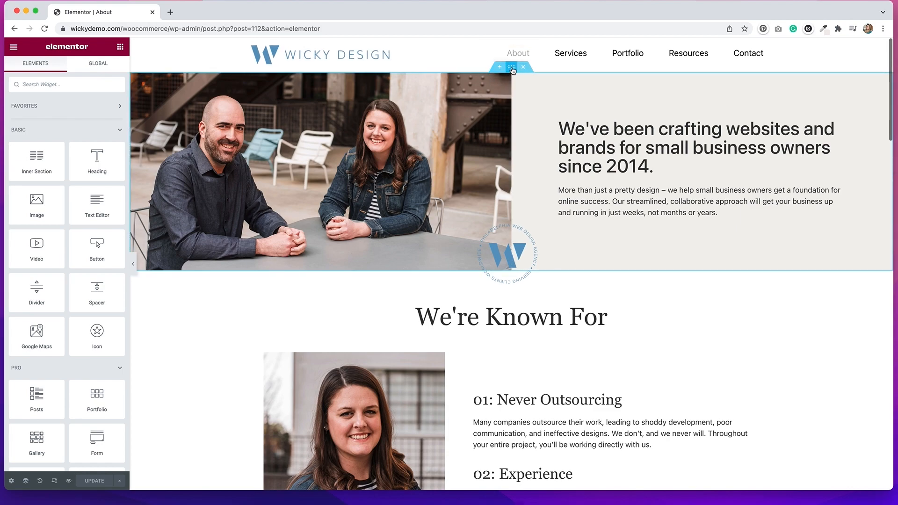
mouse_move(510, 67)
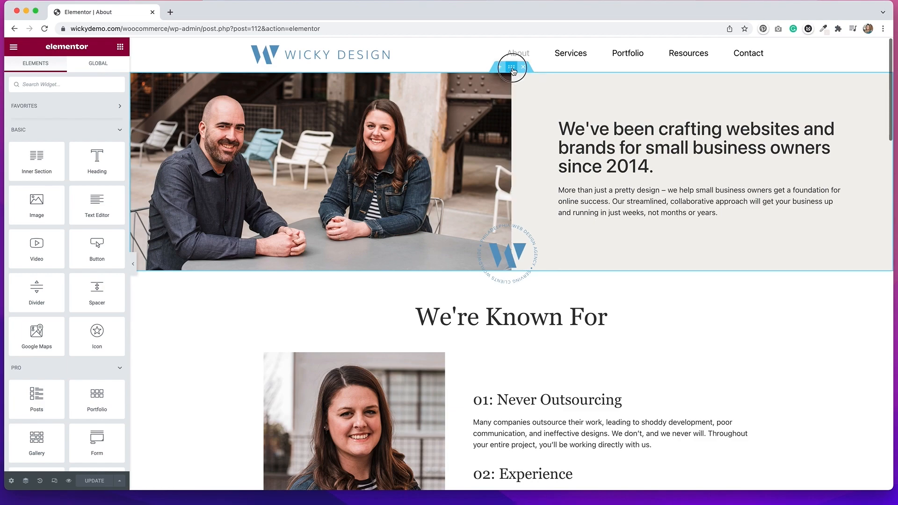
Step: Select the hero section and expand its Advanced > Motion Effects options
left_click(512, 67)
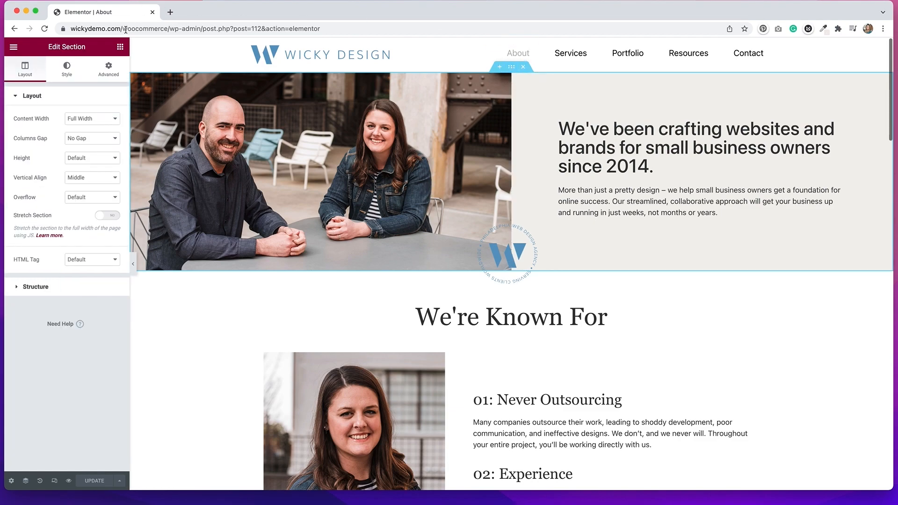
left_click(108, 69)
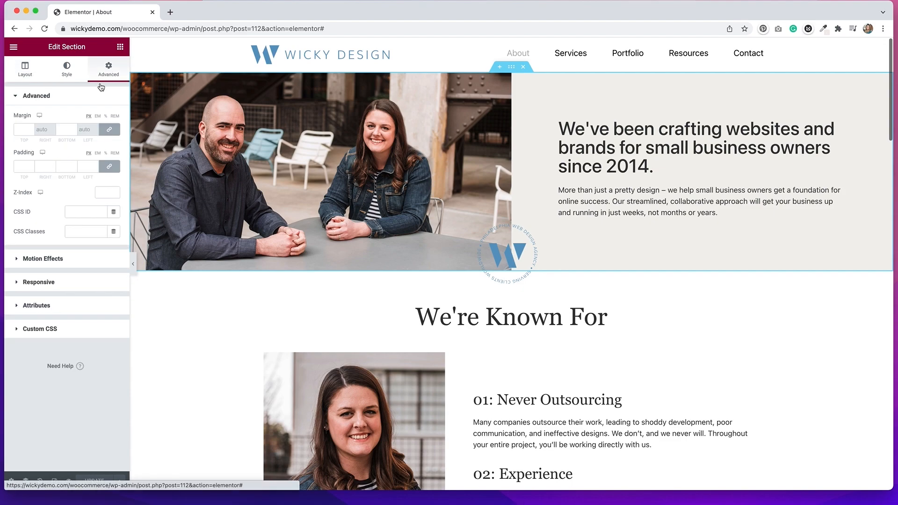
left_click(35, 95)
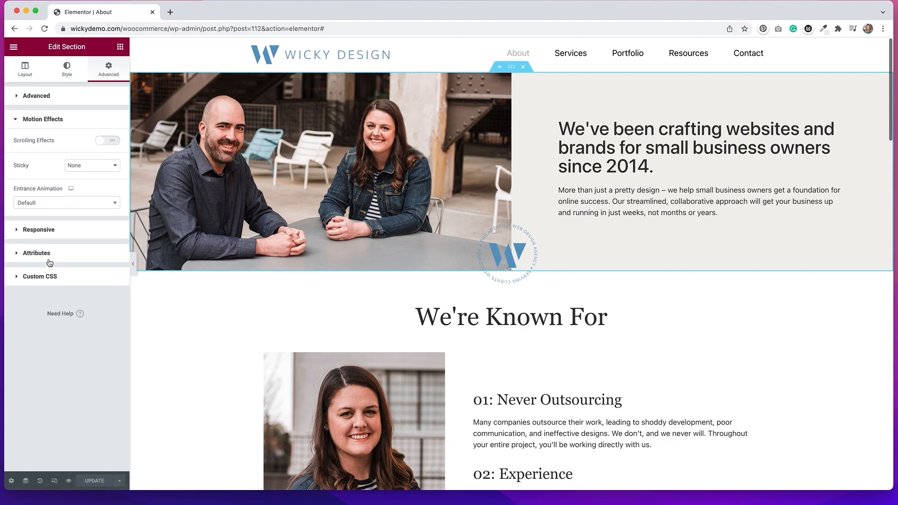
mouse_move(34, 150)
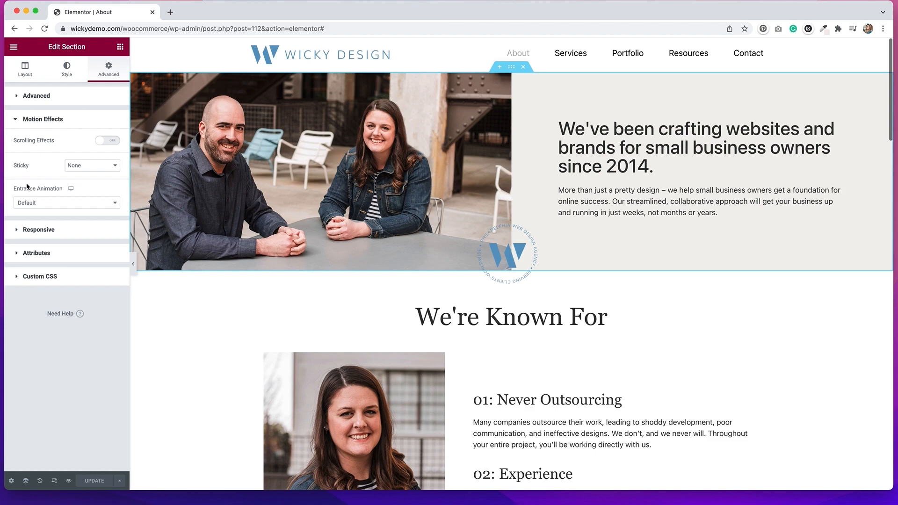
Step: Give the hero section a Fade In entrance animation
left_click(66, 202)
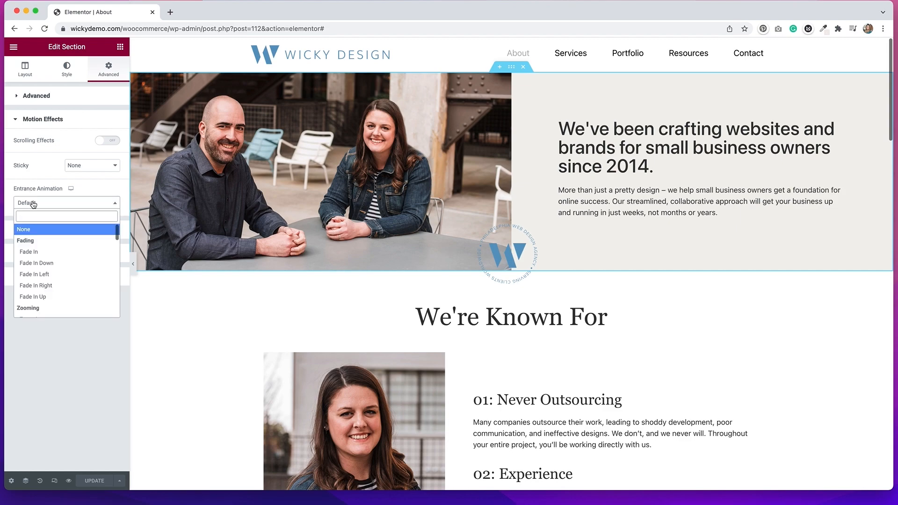
scroll("down", 3)
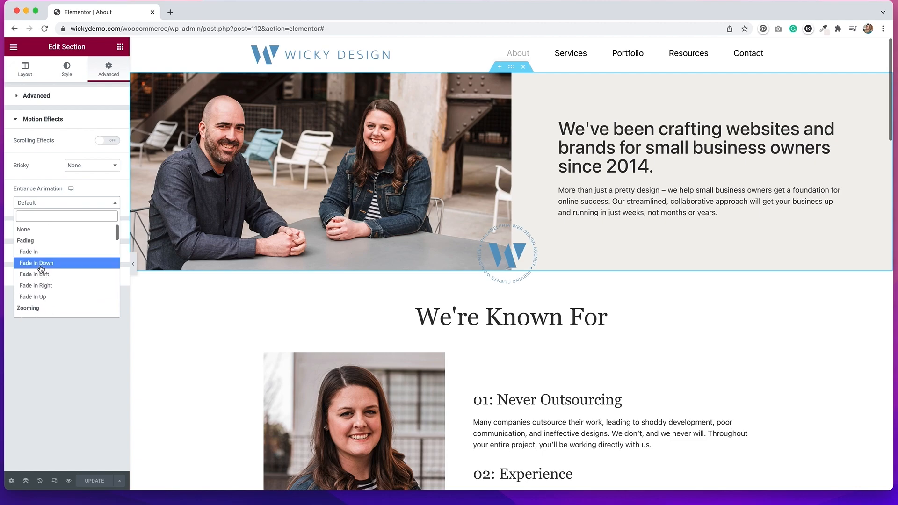
mouse_move(31, 251)
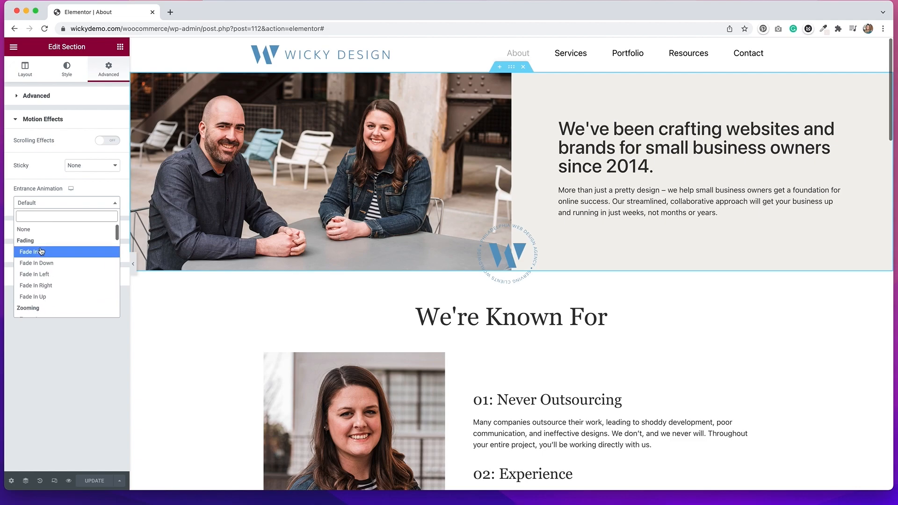
left_click(31, 252)
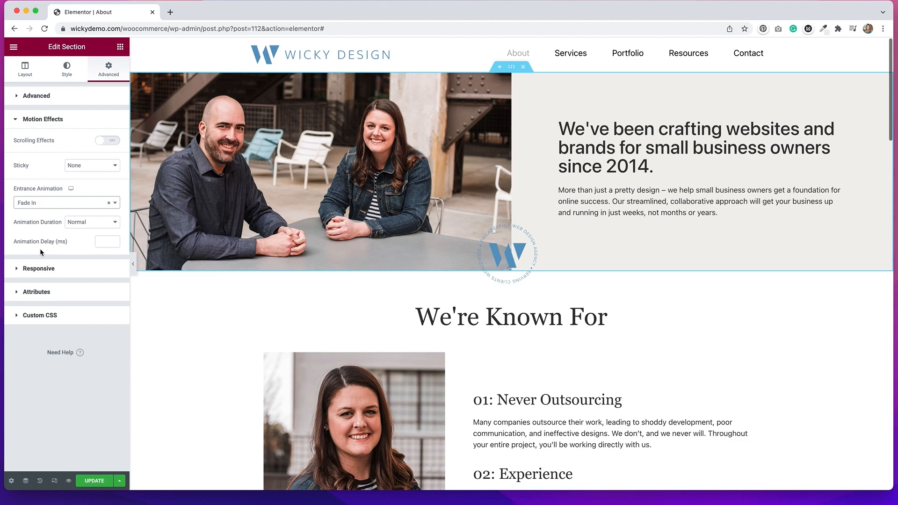
mouse_move(20, 228)
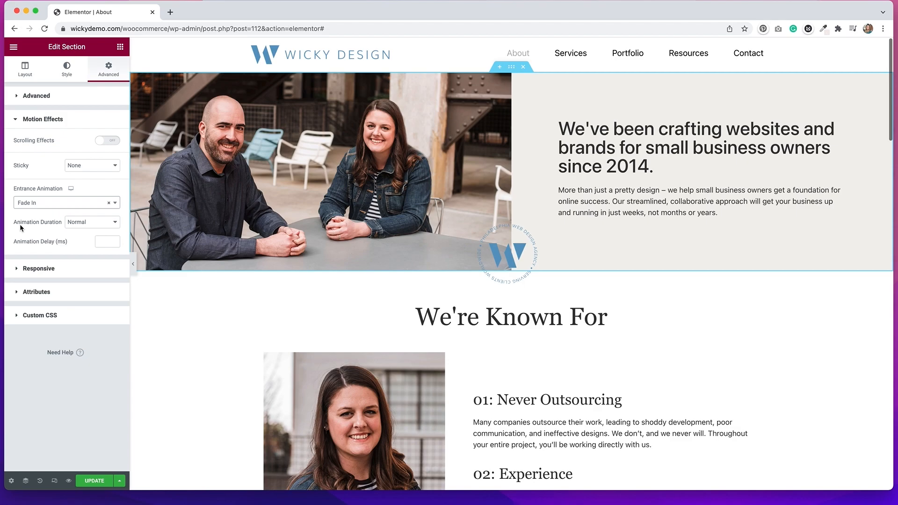
Step: Set the fade-in to Fast duration (after trying Slow) with a 200 ms delay
left_click(91, 222)
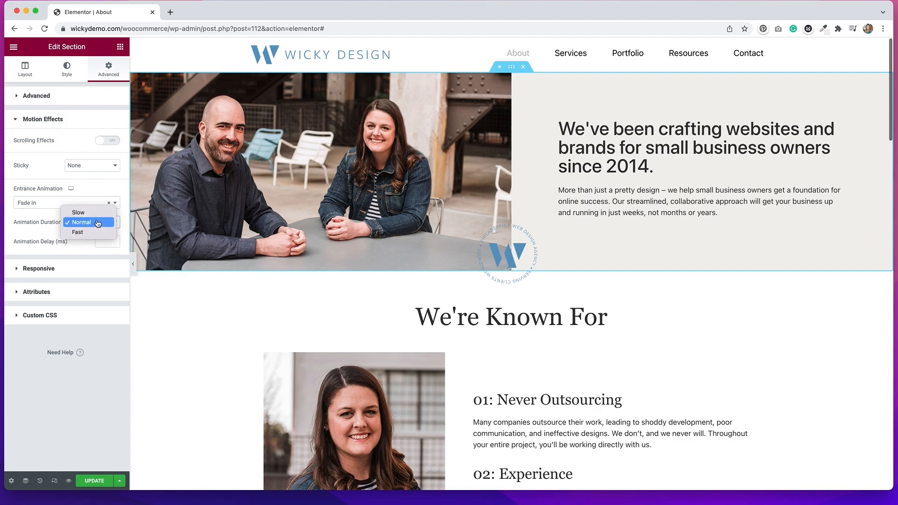
left_click(77, 212)
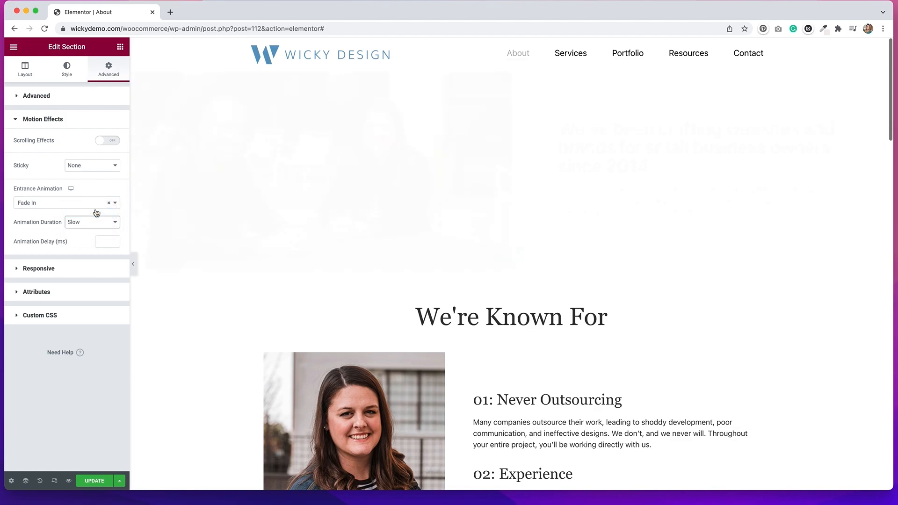
left_click(91, 222)
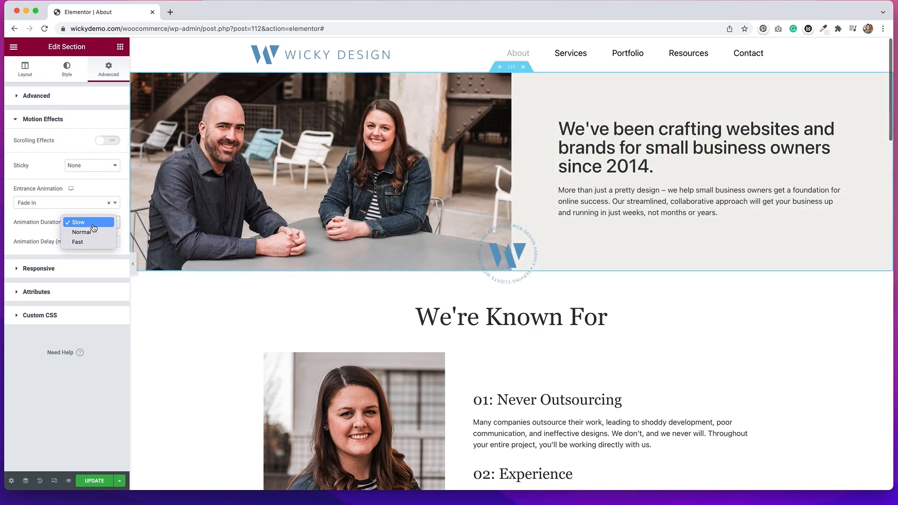
left_click(77, 242)
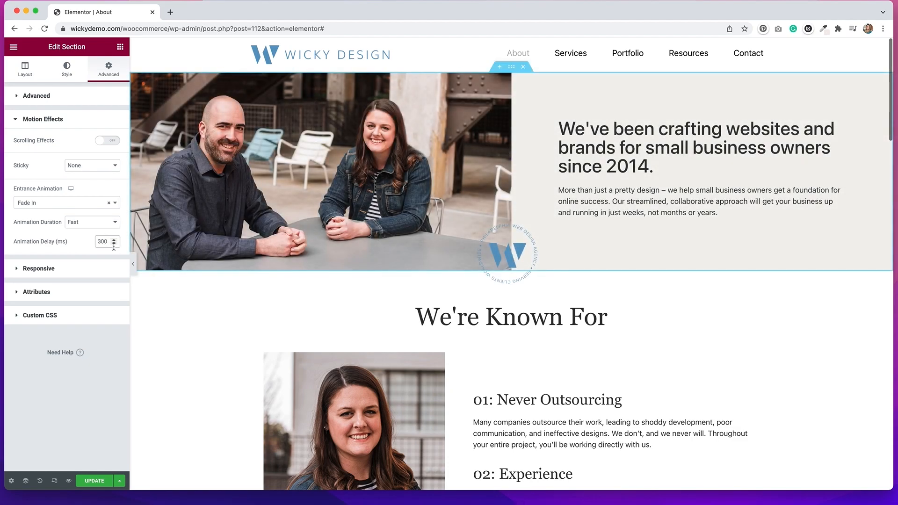
left_click(116, 244)
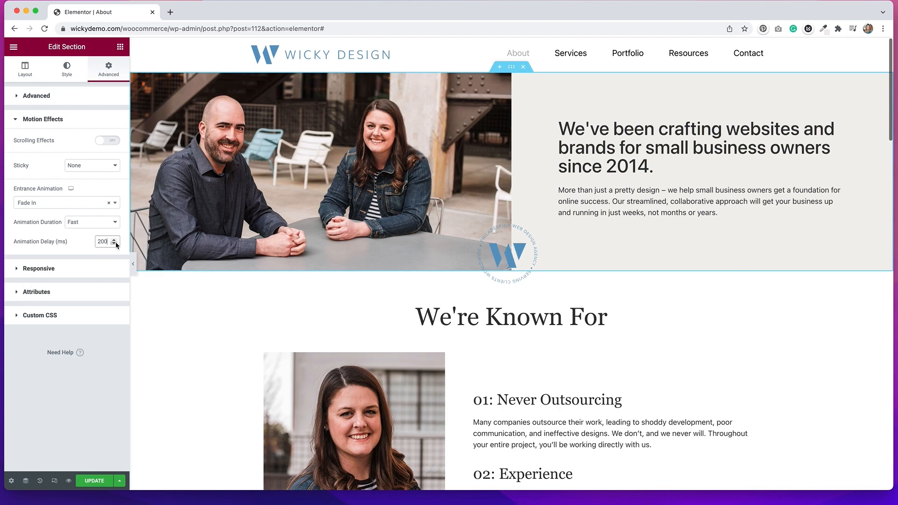
mouse_move(209, 209)
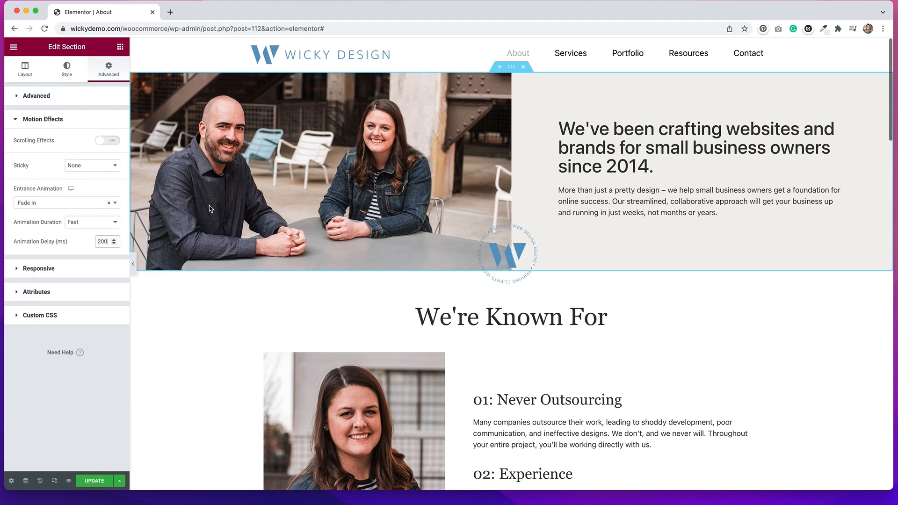
Step: Select the crafting-websites heading and show its Advanced settings
left_click(646, 148)
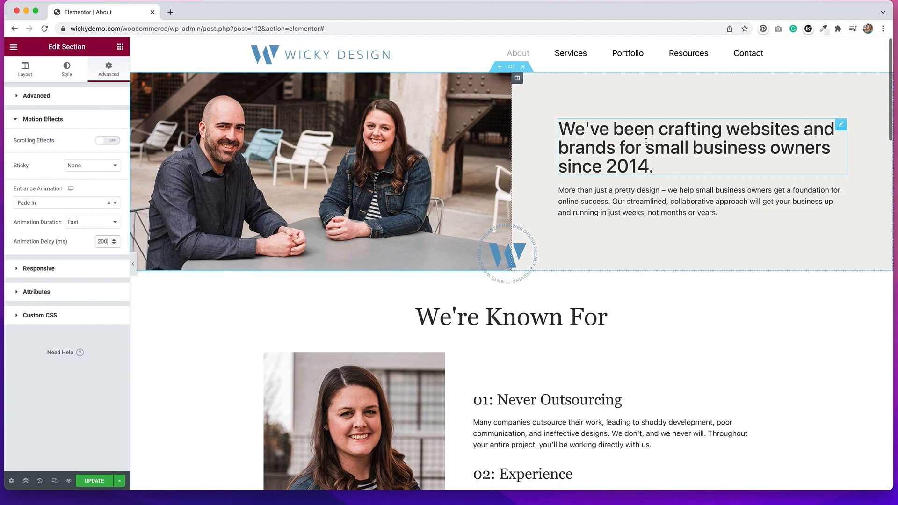
left_click(645, 146)
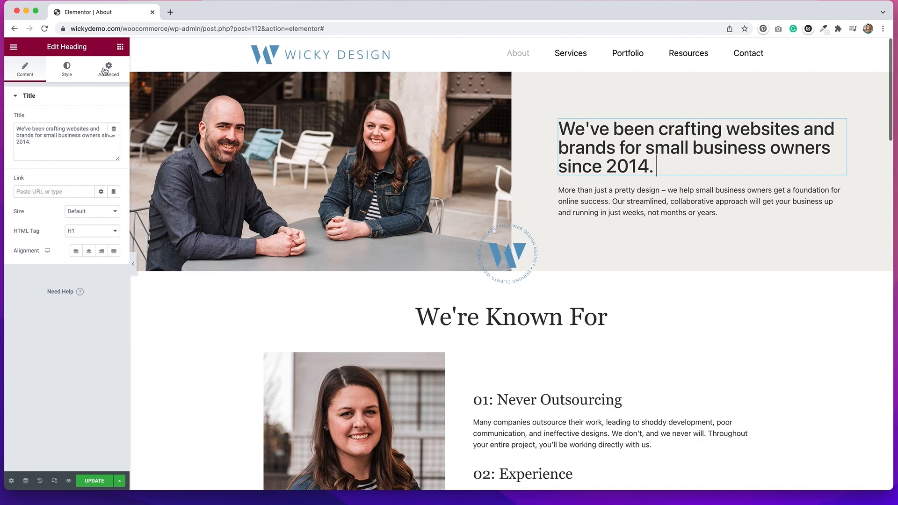
left_click(108, 69)
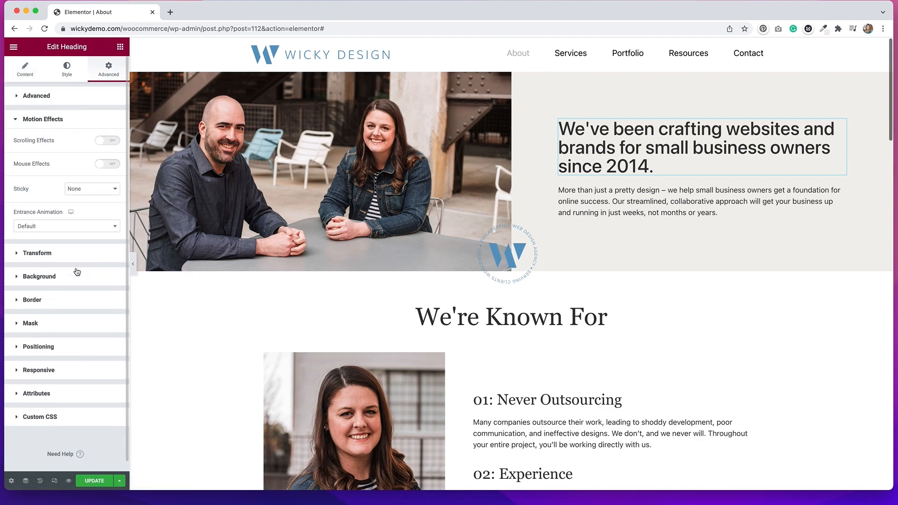
mouse_move(48, 169)
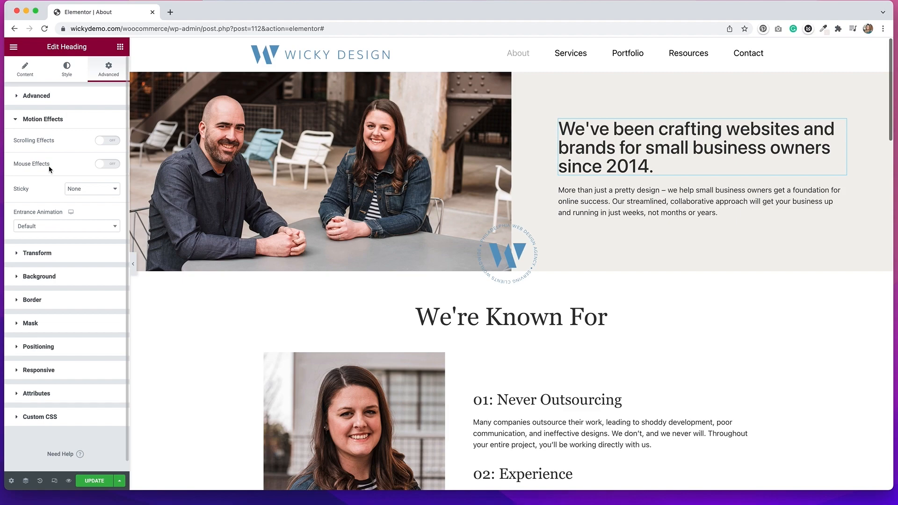
mouse_move(48, 155)
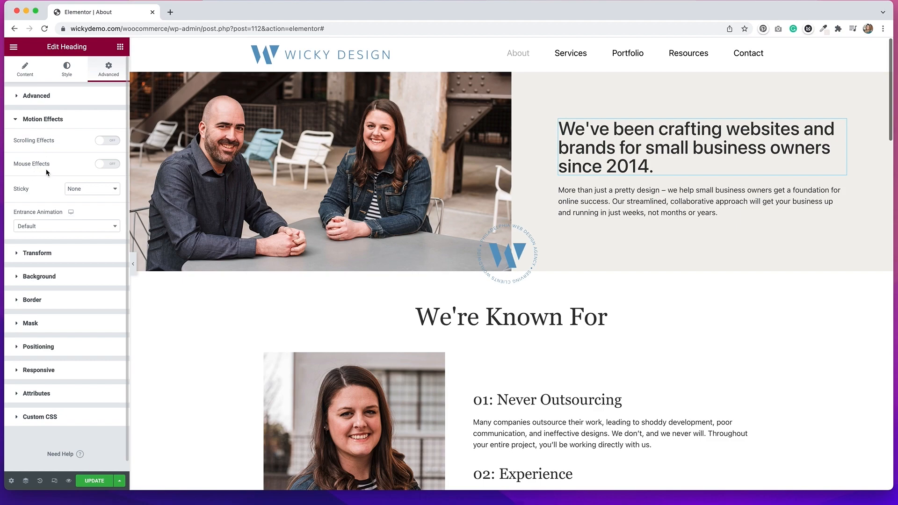
mouse_move(114, 175)
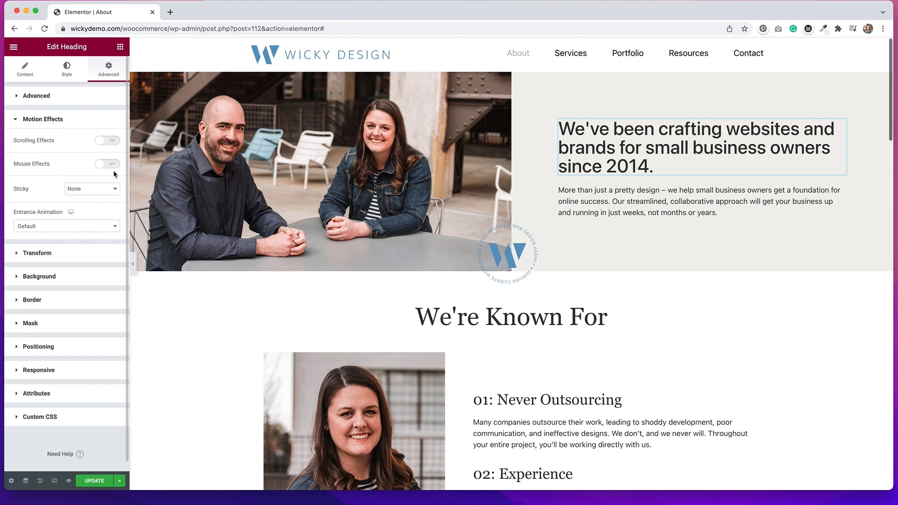
Step: Enable Mouse Effects with 3D Tilt at Direct direction and speed 4
left_click(107, 164)
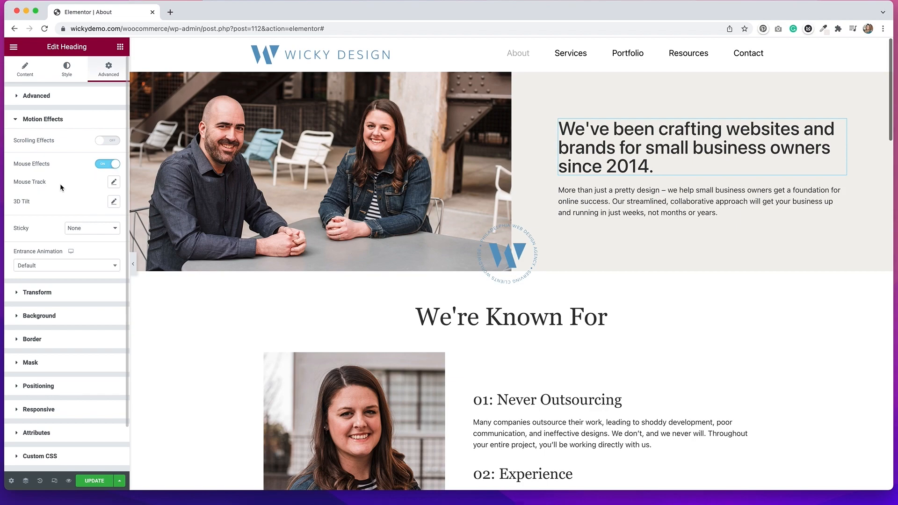
mouse_move(114, 182)
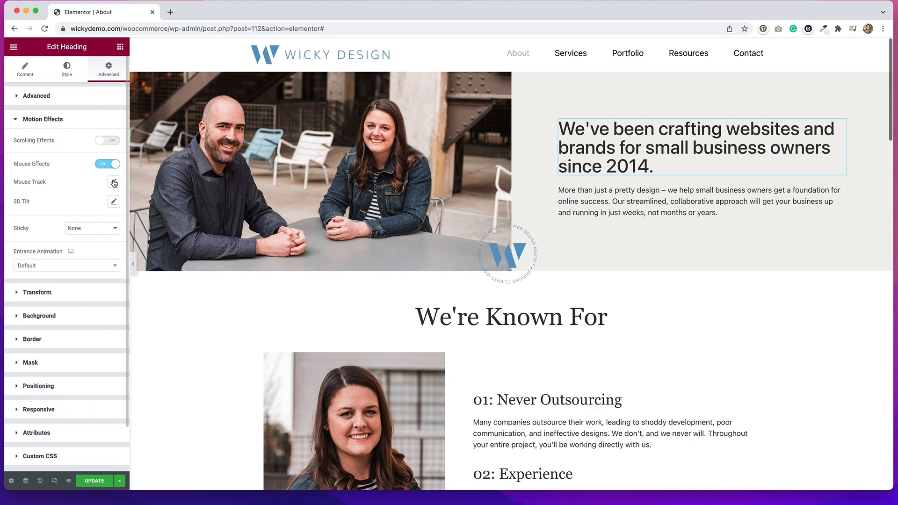
left_click(114, 182)
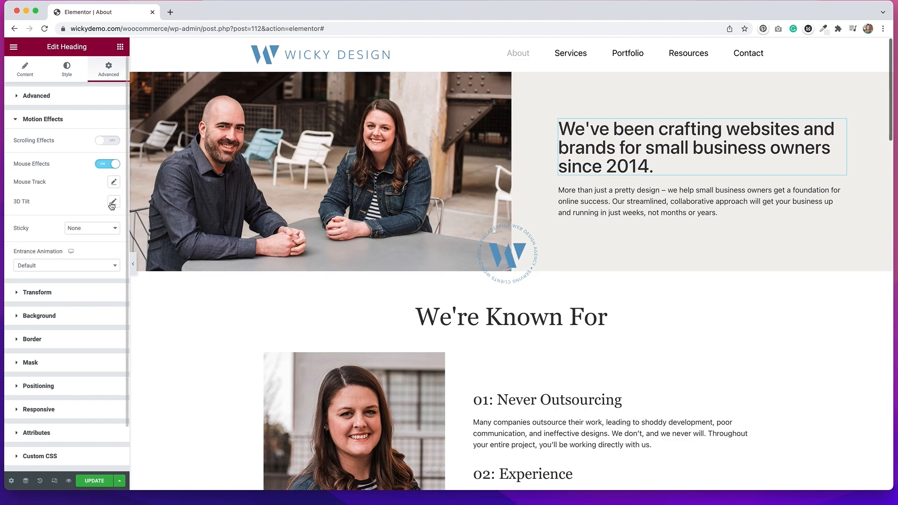
left_click(113, 202)
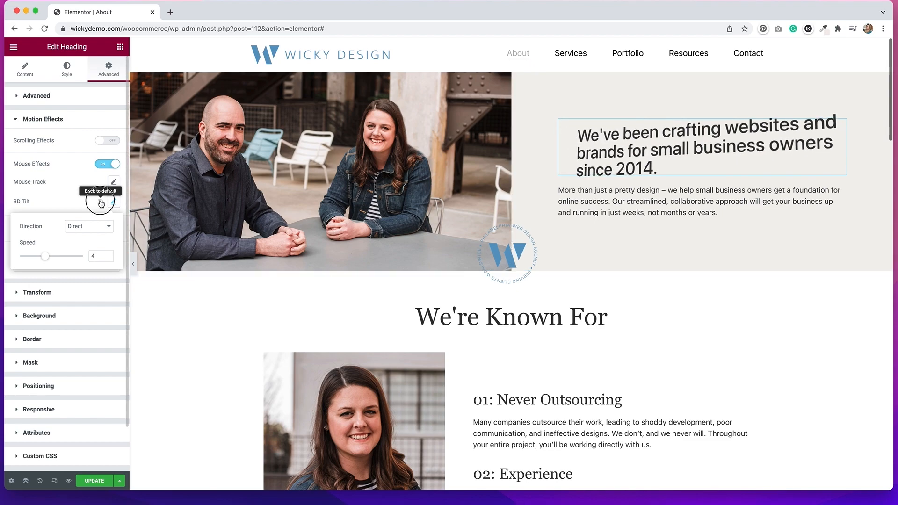
Step: Switch the heading's mouse effects off and give it a Fade In Left entrance animation
left_click(107, 164)
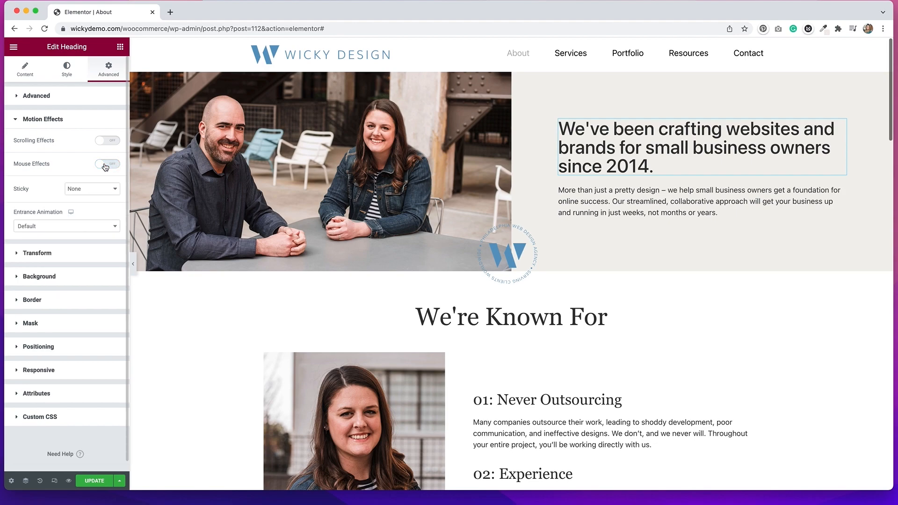
mouse_move(95, 180)
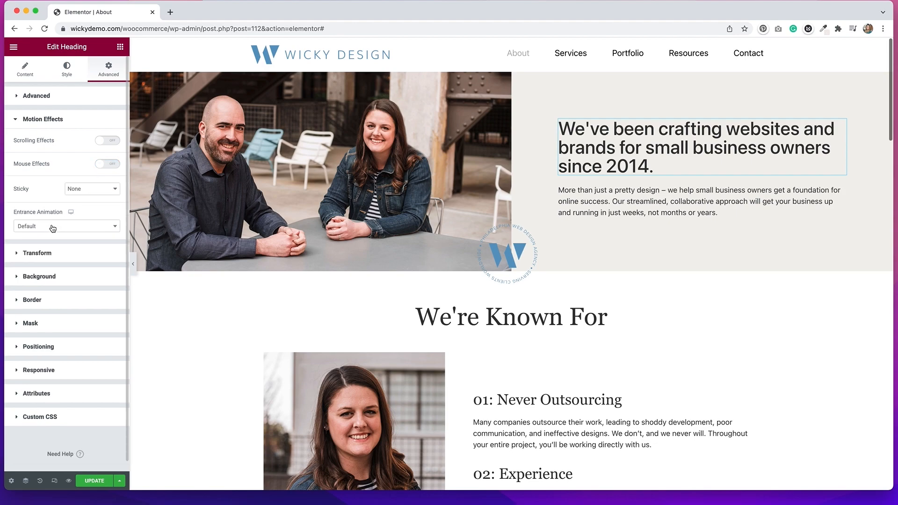
left_click(64, 226)
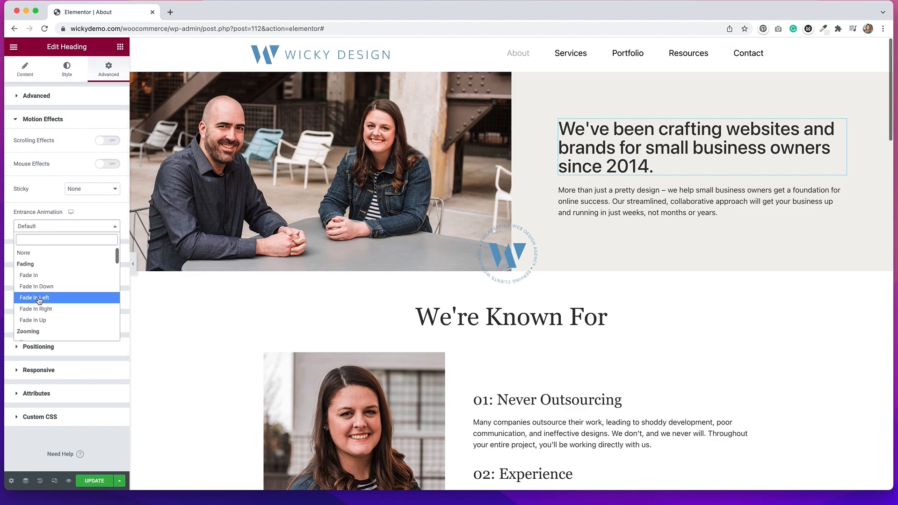
left_click(34, 298)
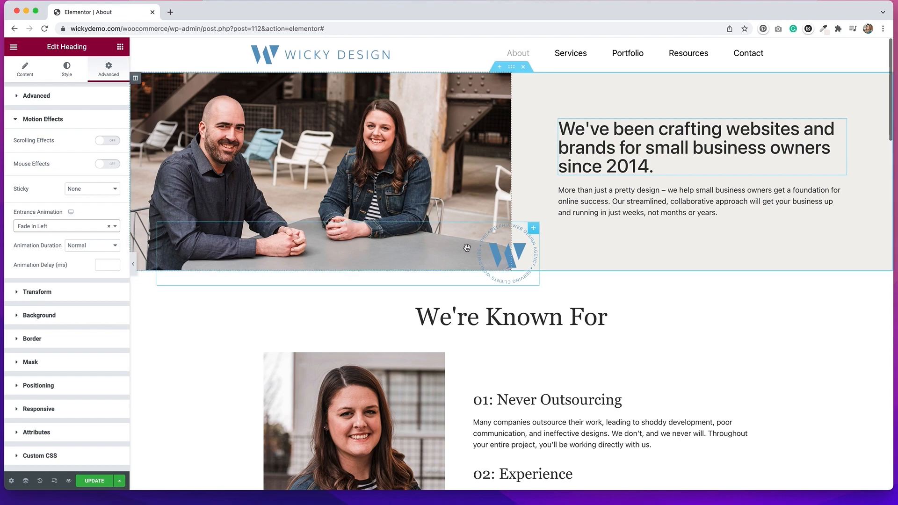
mouse_move(524, 258)
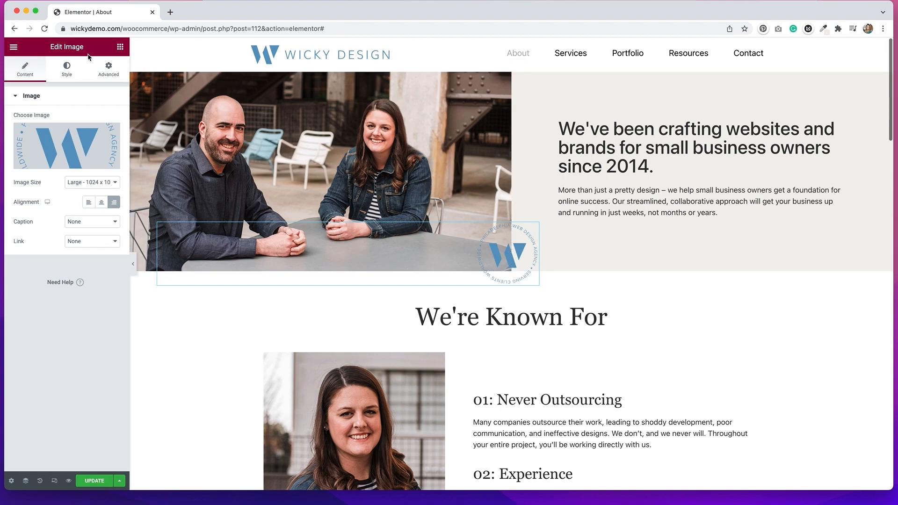
Step: Enable Scrolling Effects in the logo image's Motion Effects settings
left_click(107, 68)
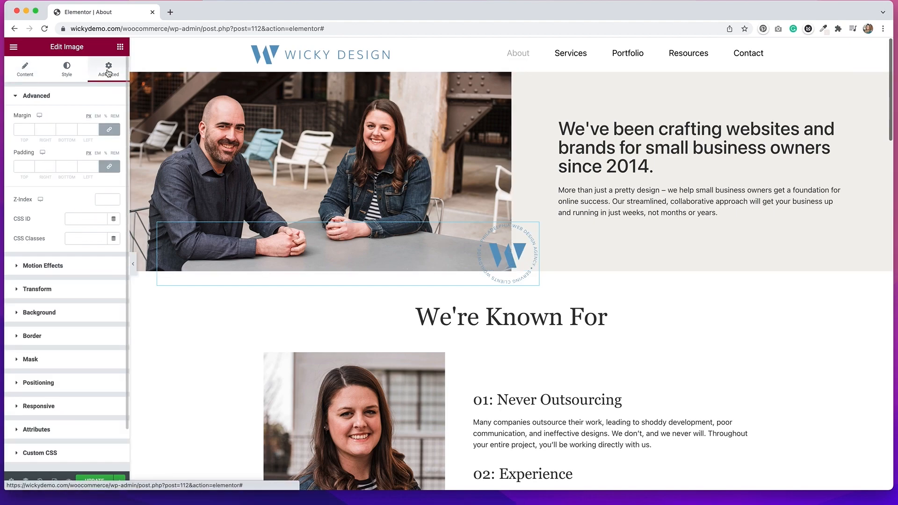
mouse_move(44, 267)
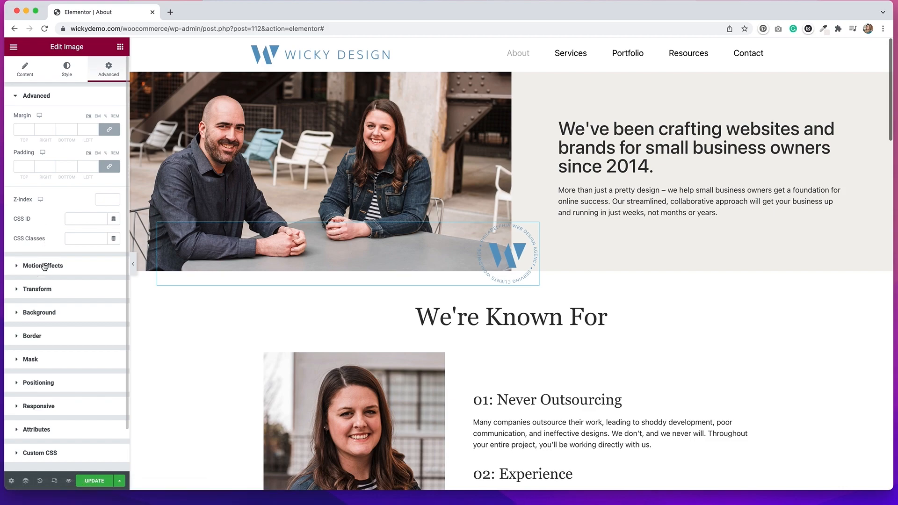
left_click(42, 266)
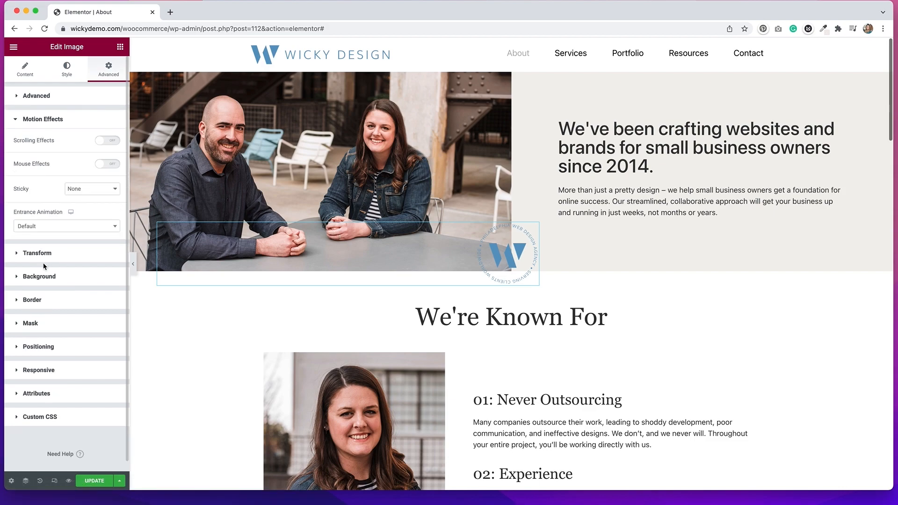
left_click(107, 141)
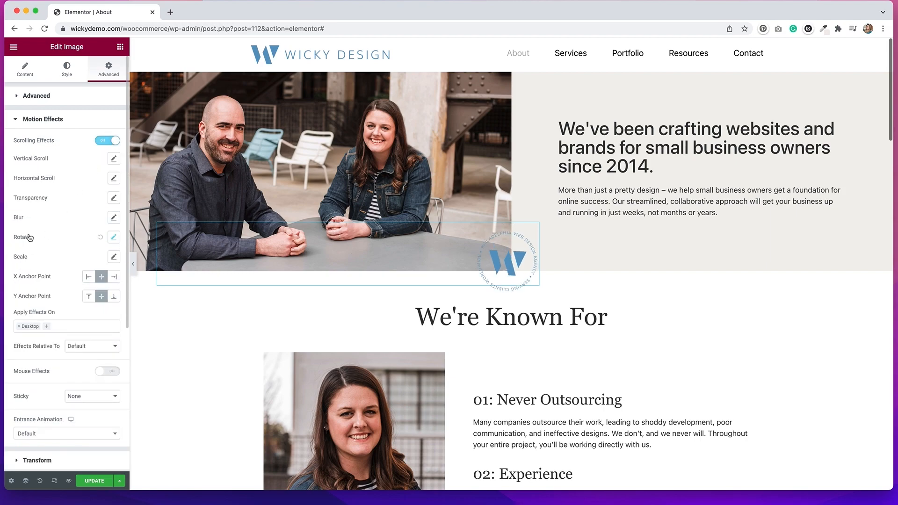
mouse_move(69, 251)
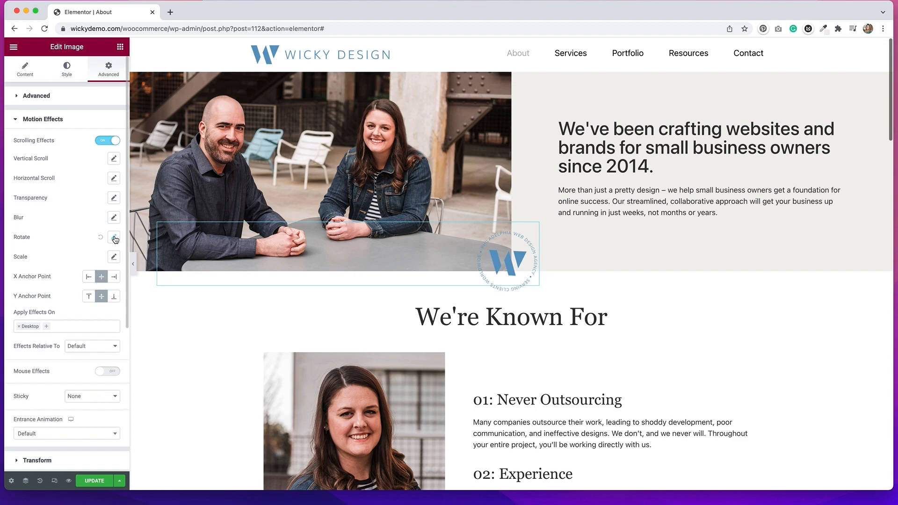
Step: Set Rotate to To Right at speed 1.4 with a narrowed viewport range
left_click(115, 237)
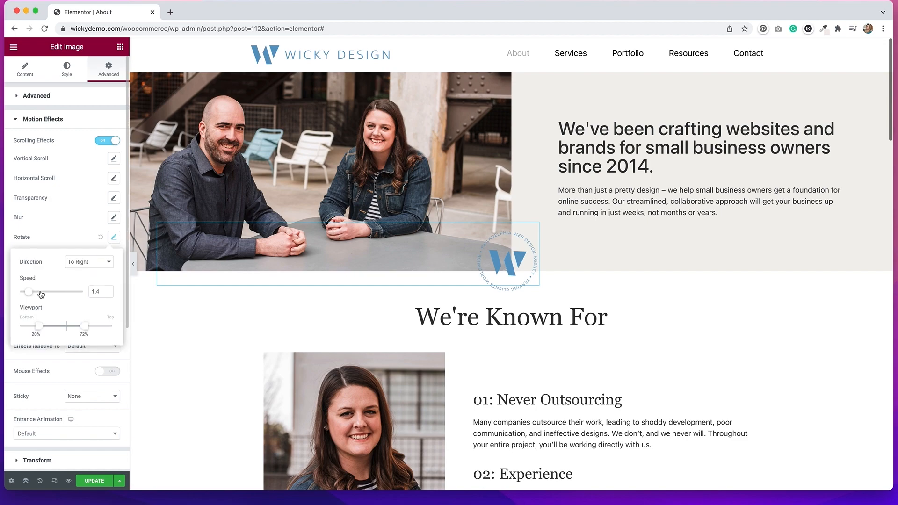
left_click_drag(86, 326, 75, 326)
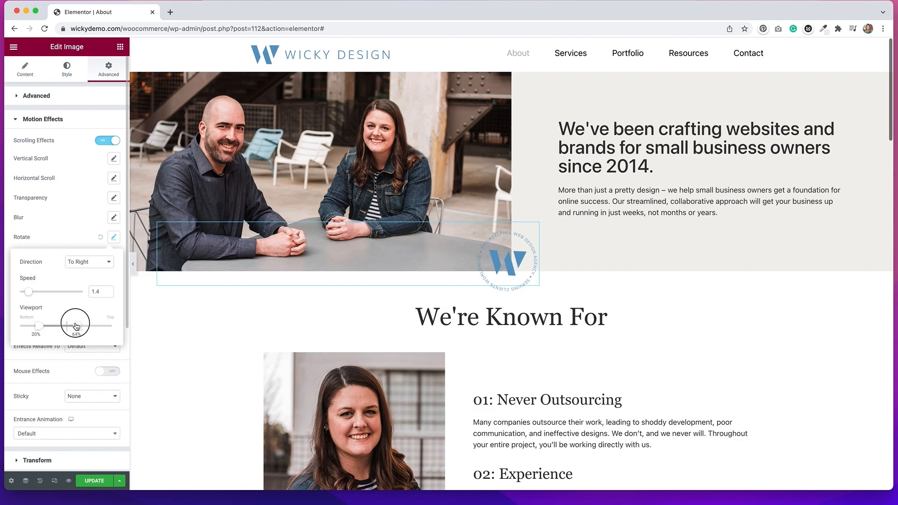
left_click_drag(74, 325, 38, 327)
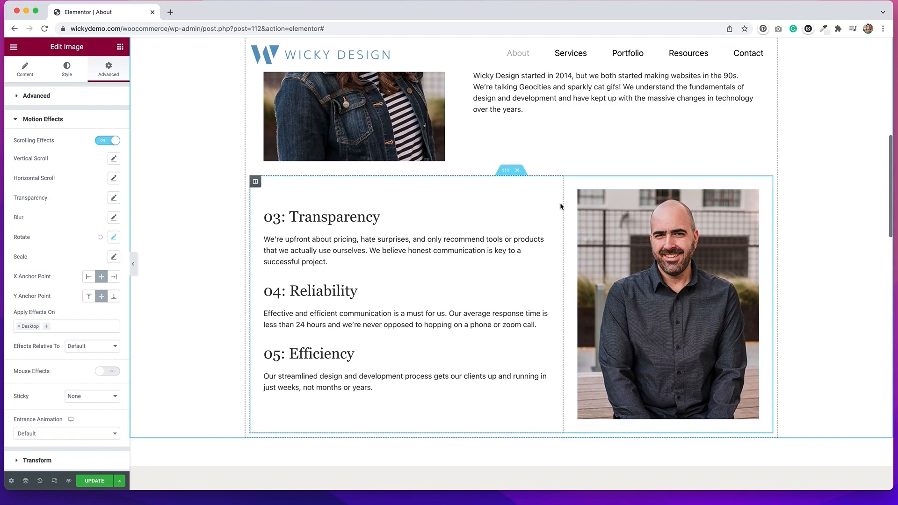
Step: Give the portrait column in the values section a Fade In Up entrance animation
left_click(571, 184)
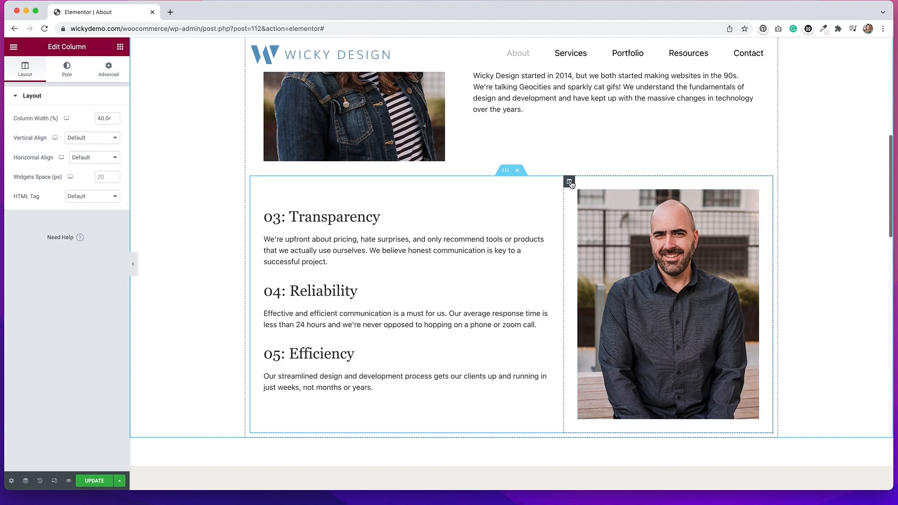
left_click(107, 69)
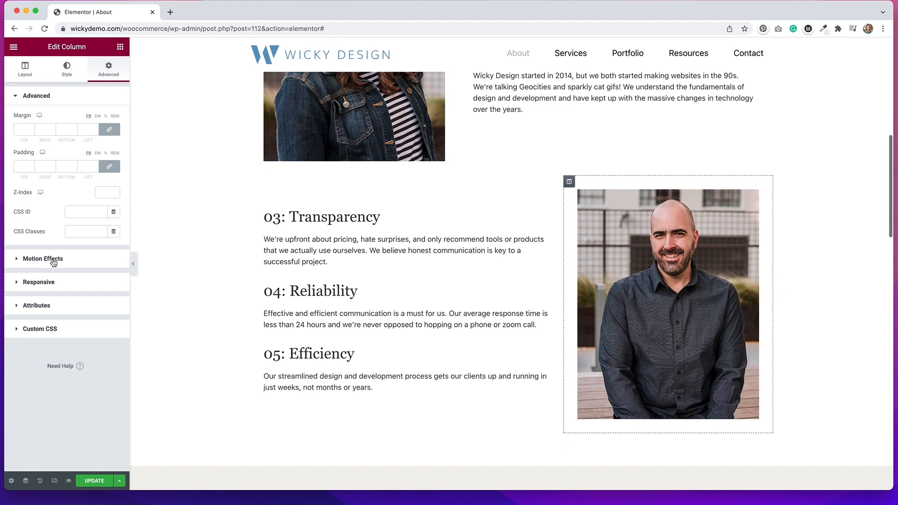
left_click(42, 259)
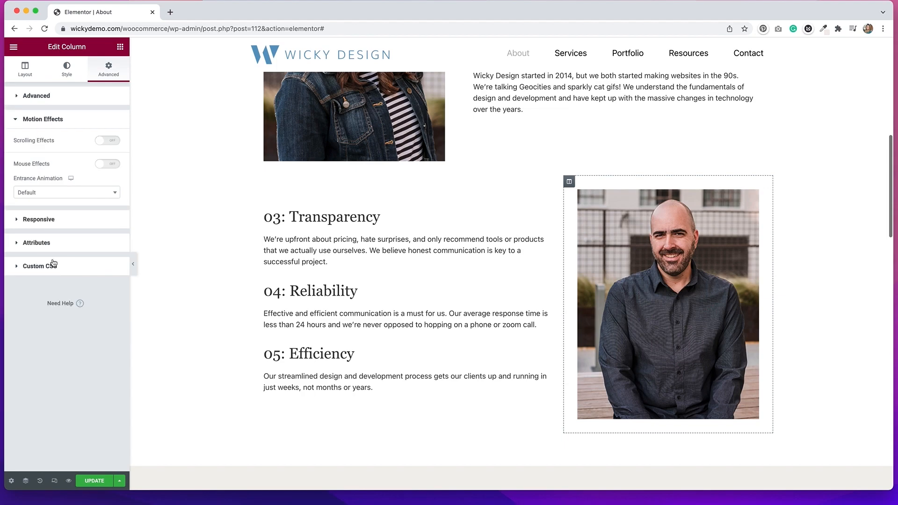
mouse_move(51, 163)
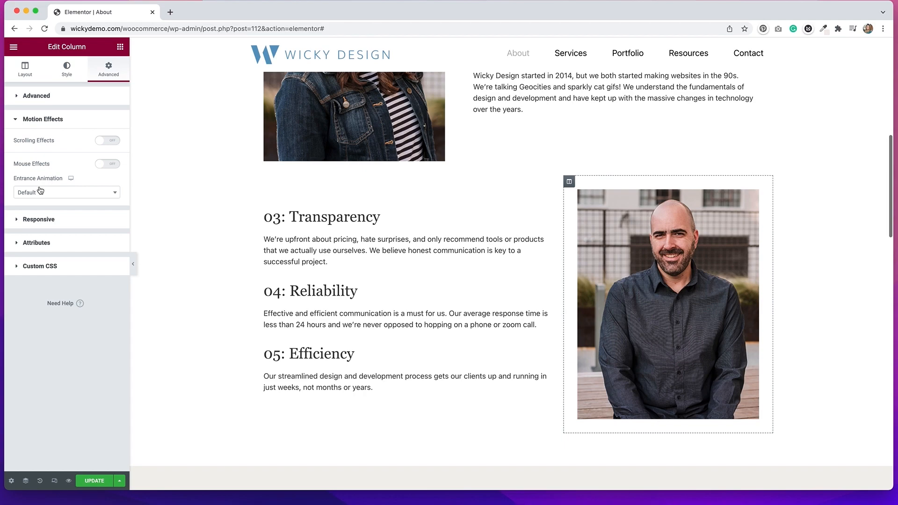
left_click(66, 192)
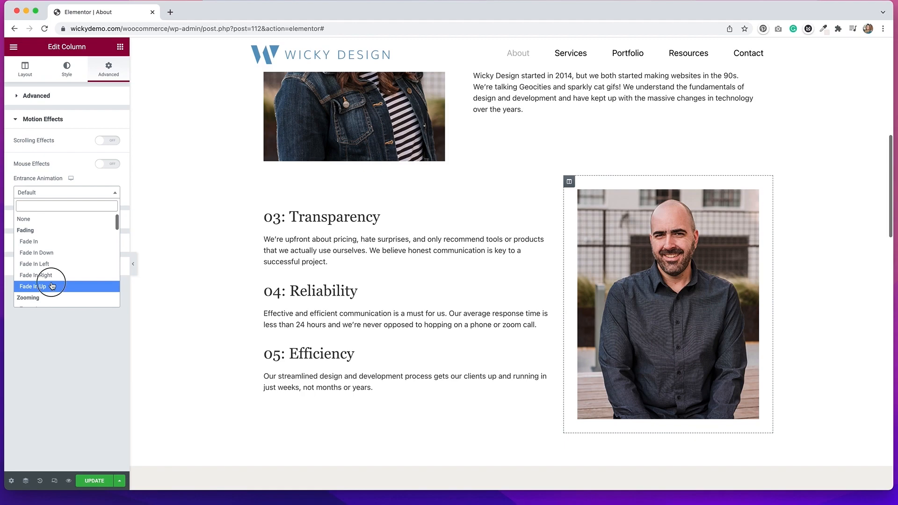
left_click(33, 286)
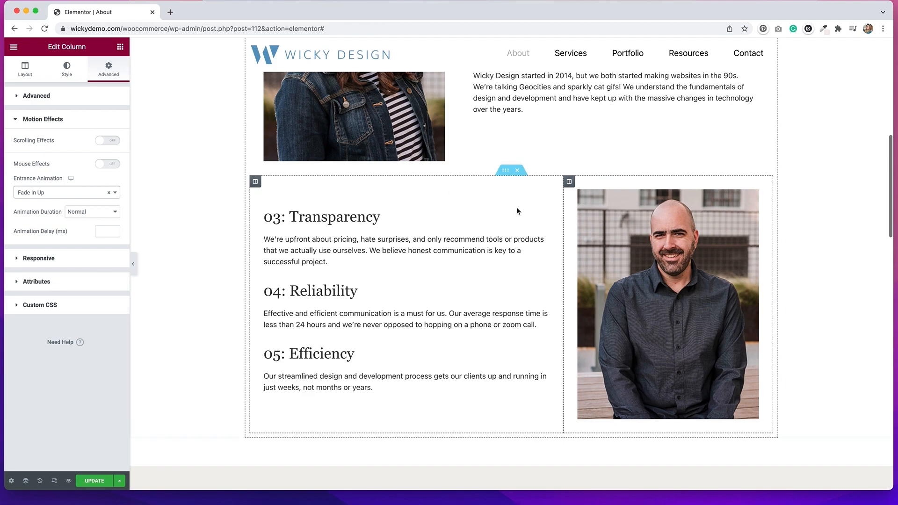
mouse_move(673, 283)
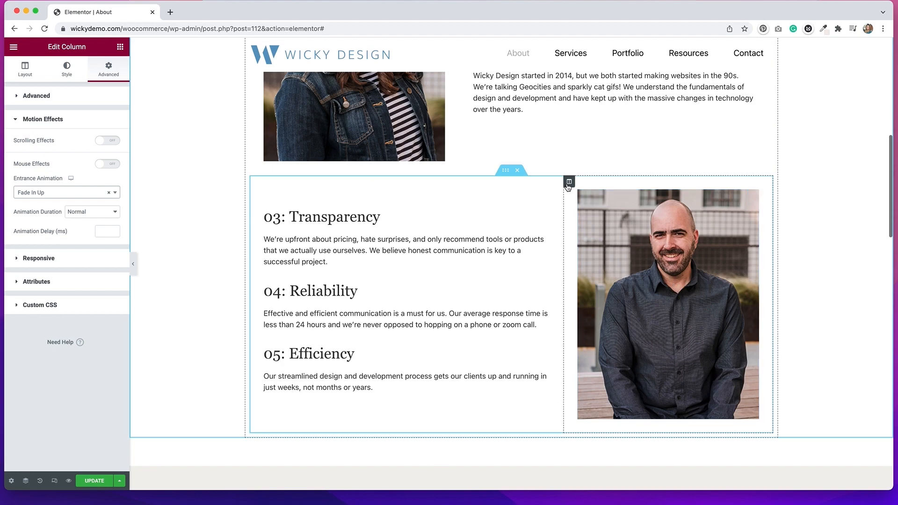
mouse_move(569, 182)
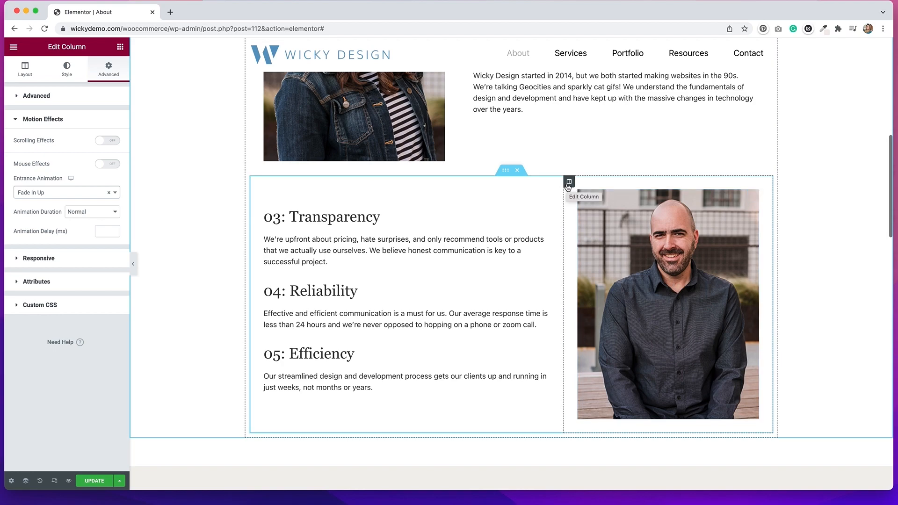